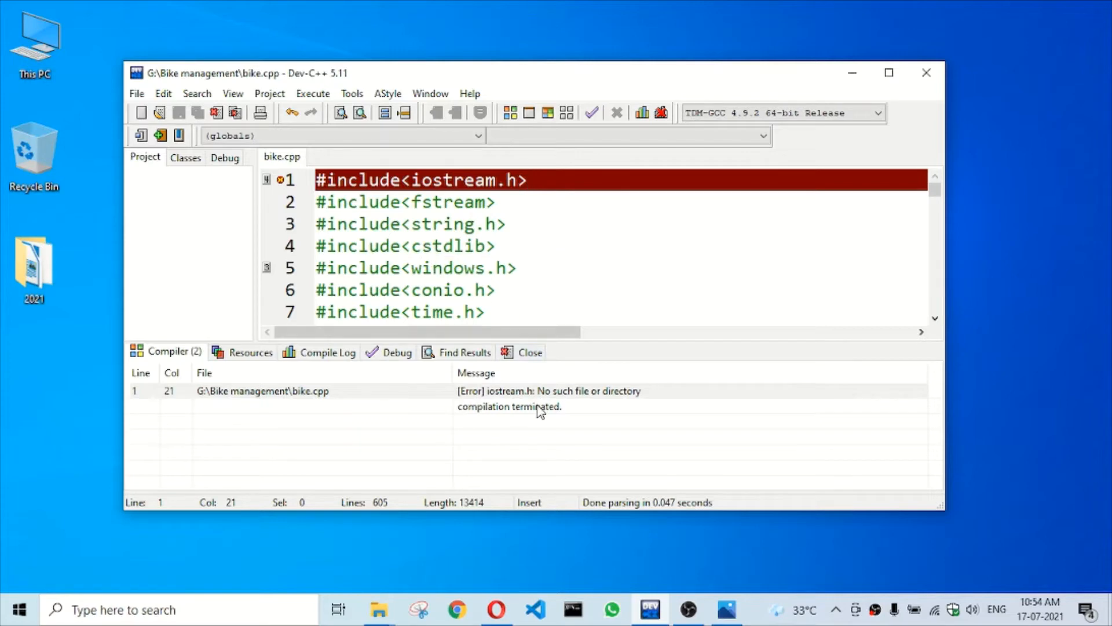
- Edit line 1 of bike.cpp so it reads #include<iostream> instead of <iostream.h>
left_click(507, 405)
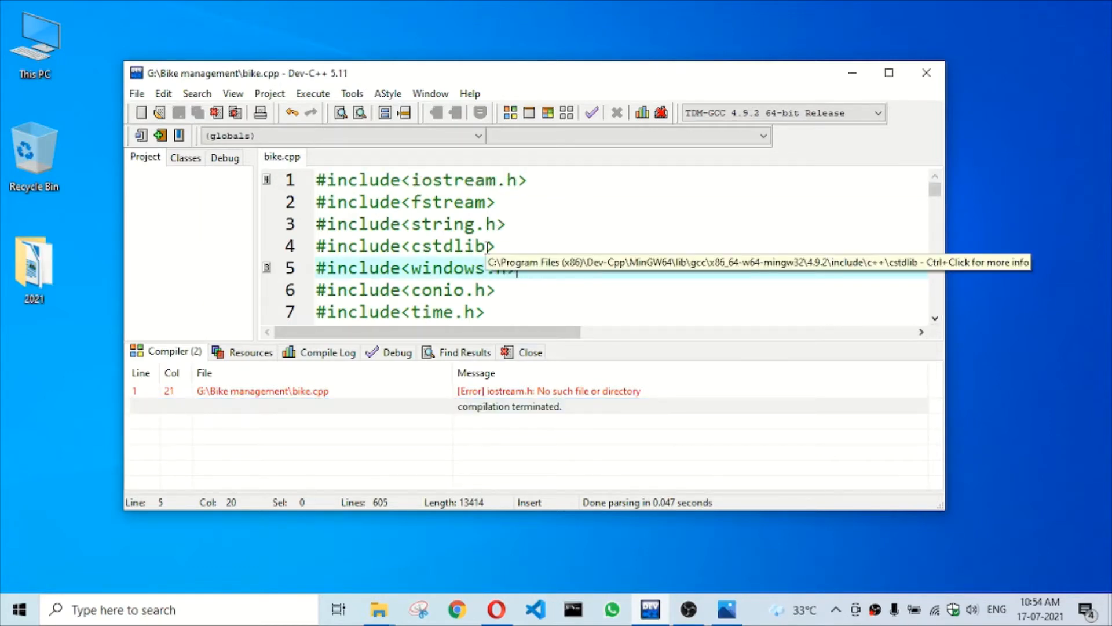
left_click(518, 180)
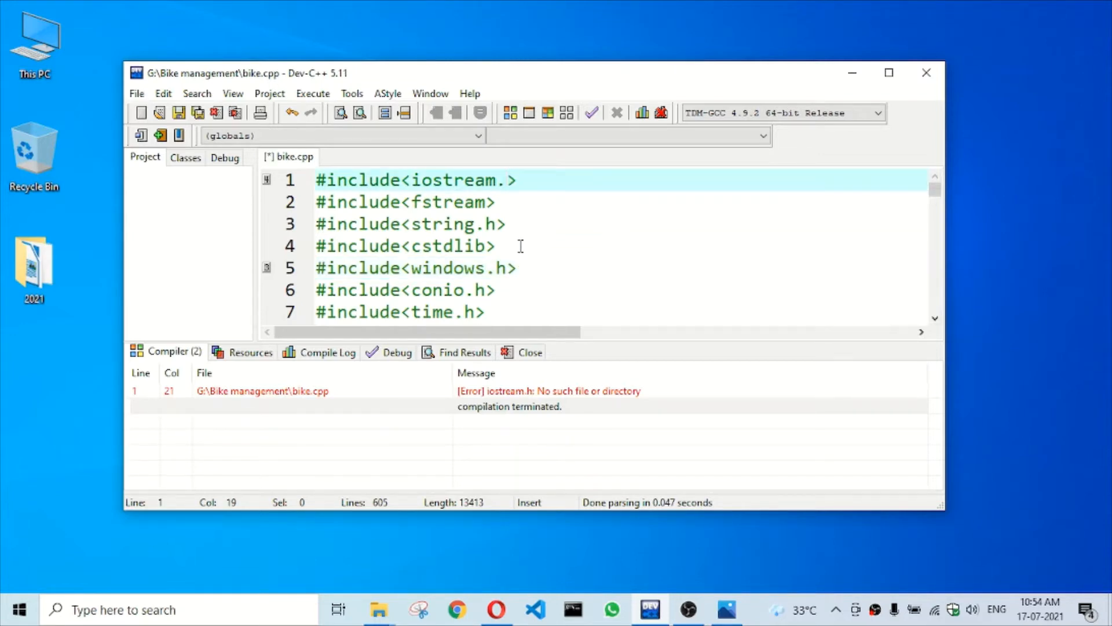
key("Backspace")
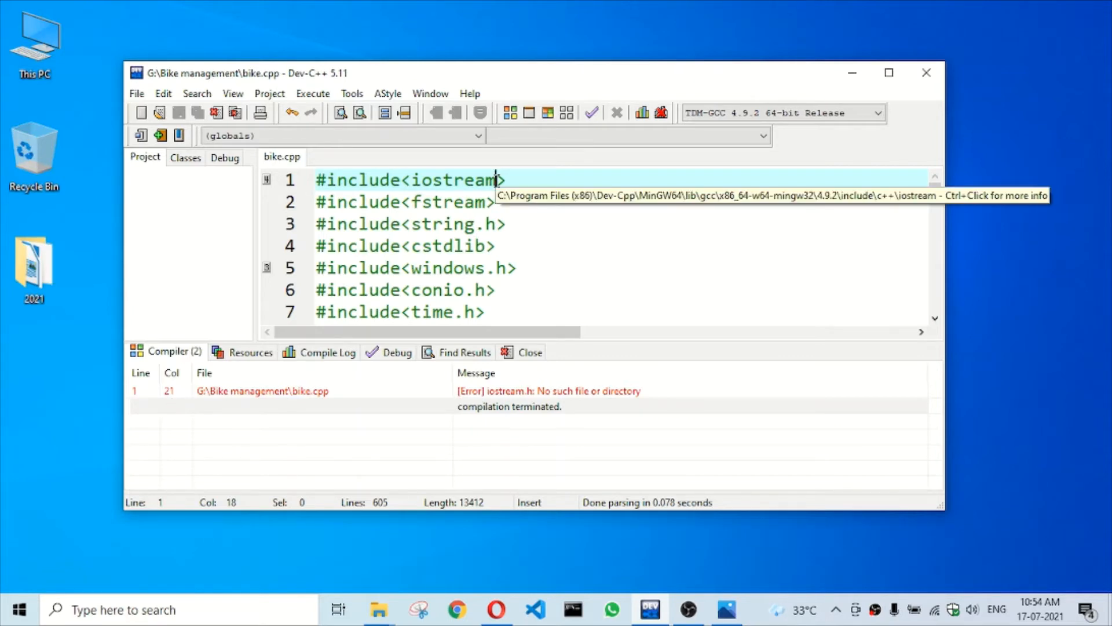
- Recompile bike.cpp via Execute > Compile, getting 0 errors and 0 warnings
left_click(313, 92)
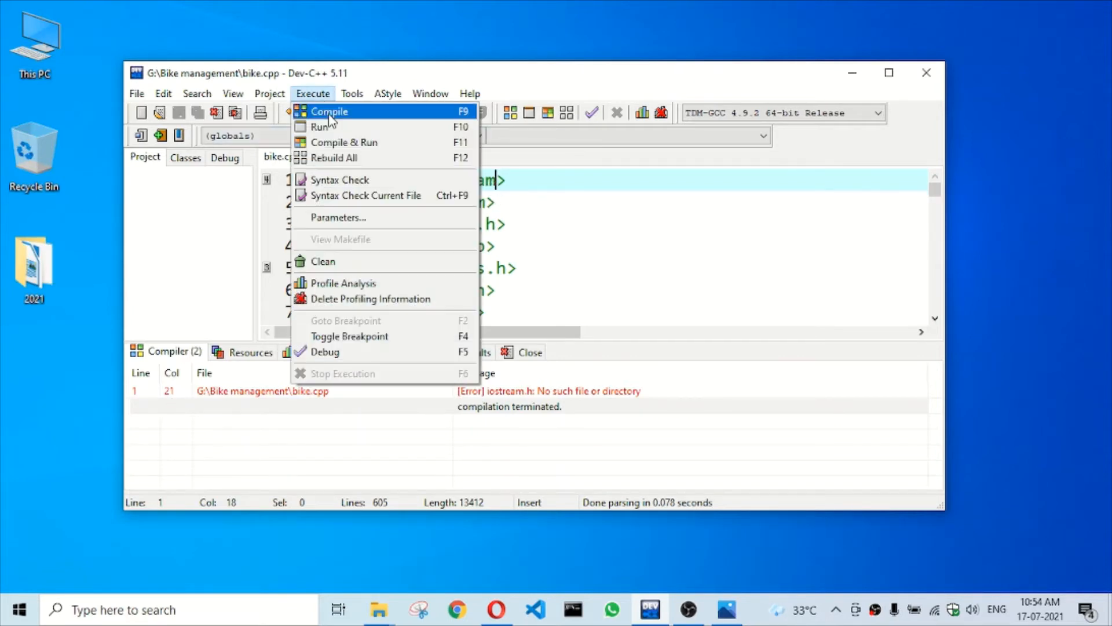
left_click(328, 111)
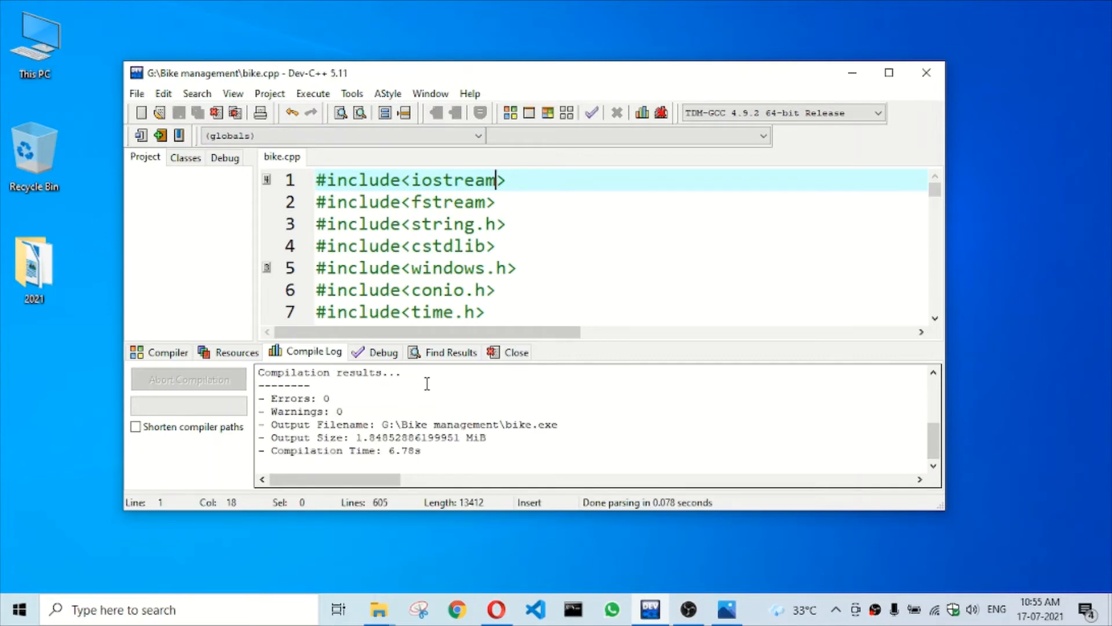
mouse_move(479, 255)
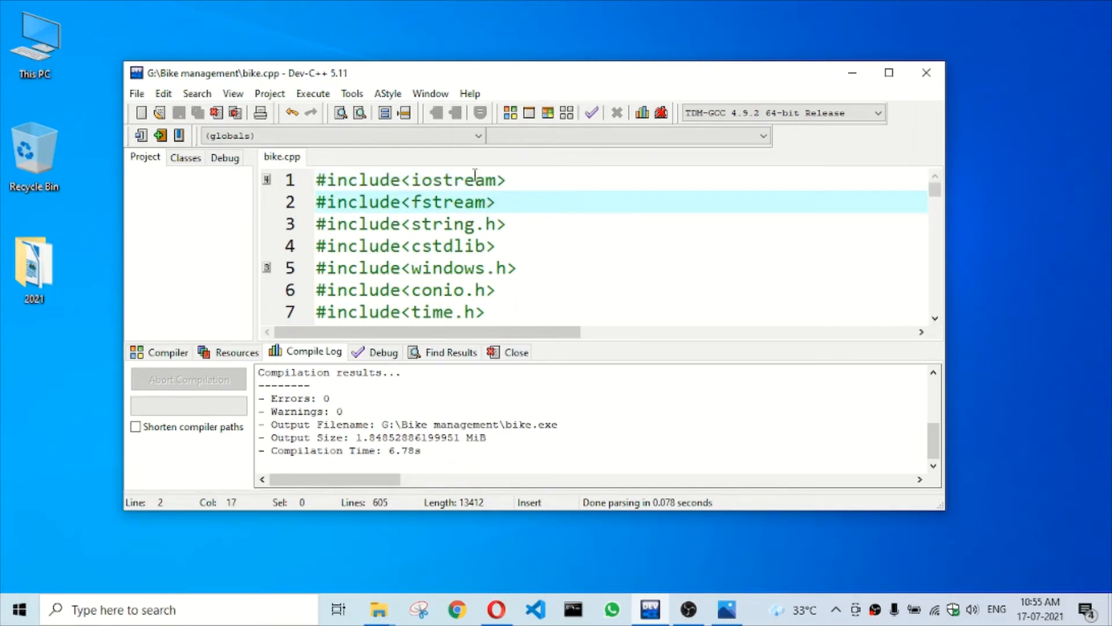
scroll("down", 3)
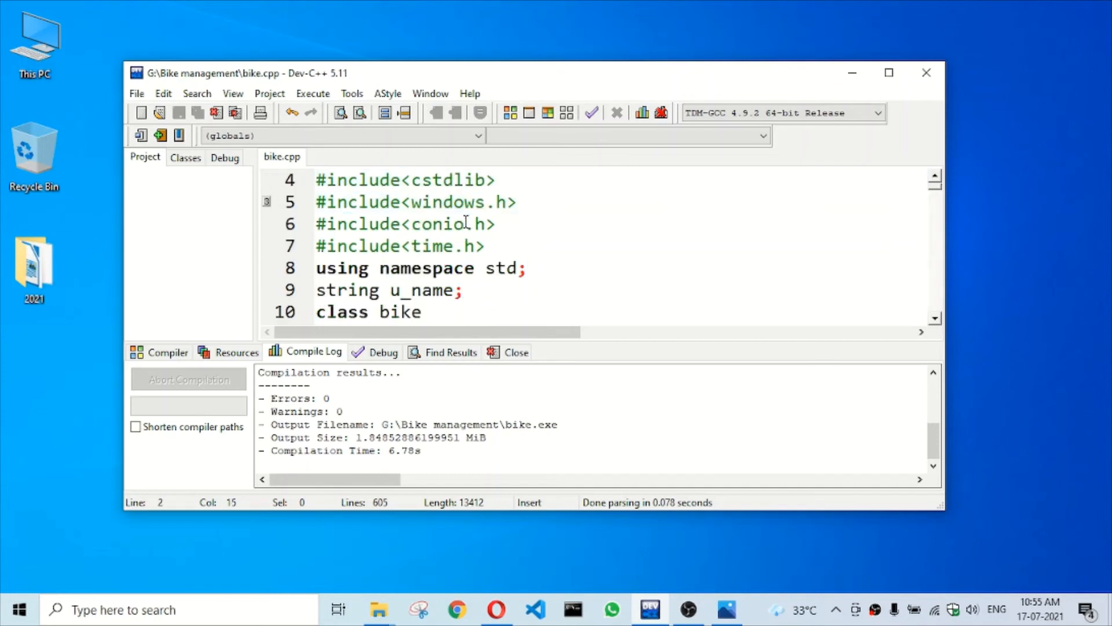